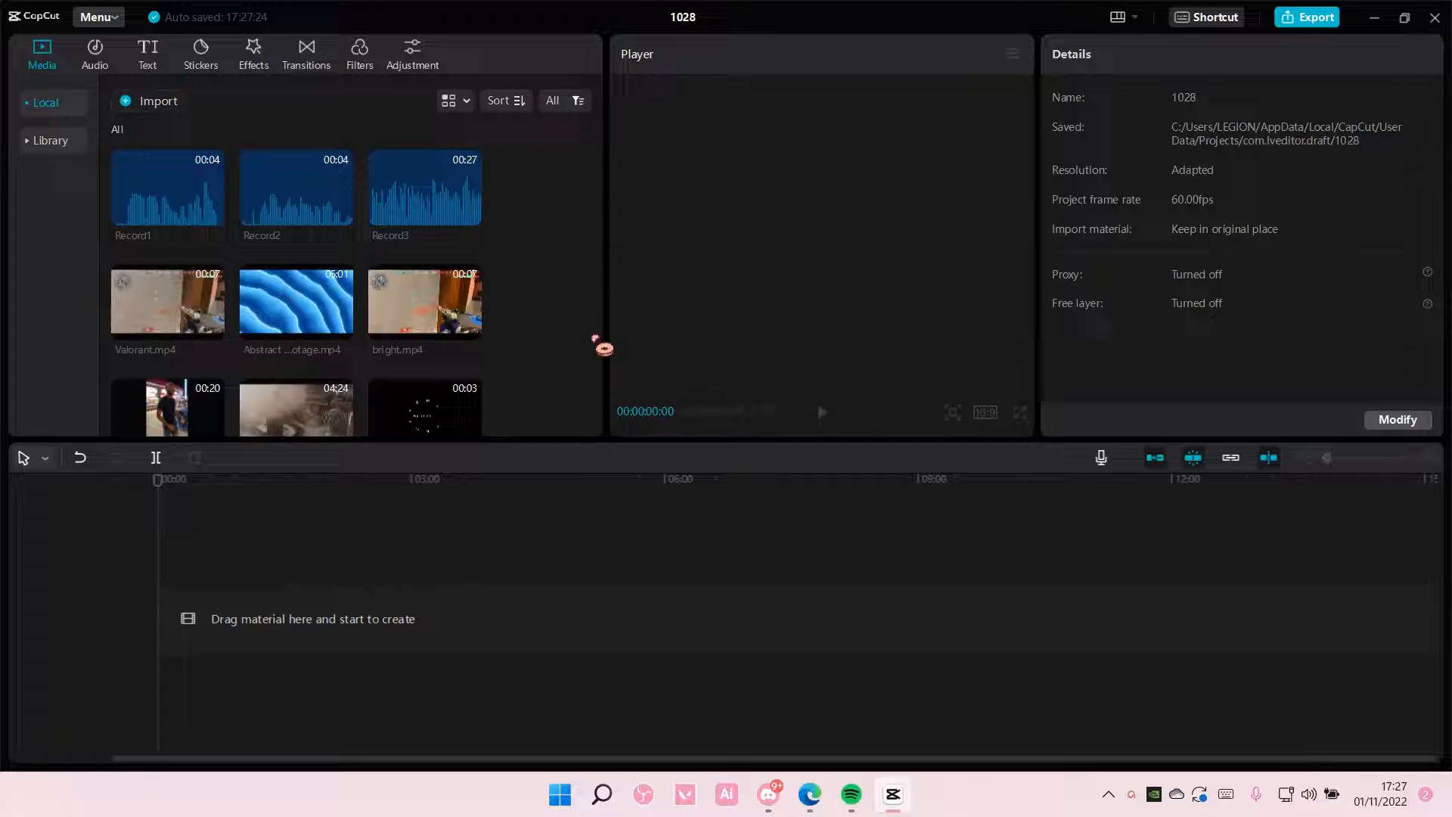
mouse_move(599, 362)
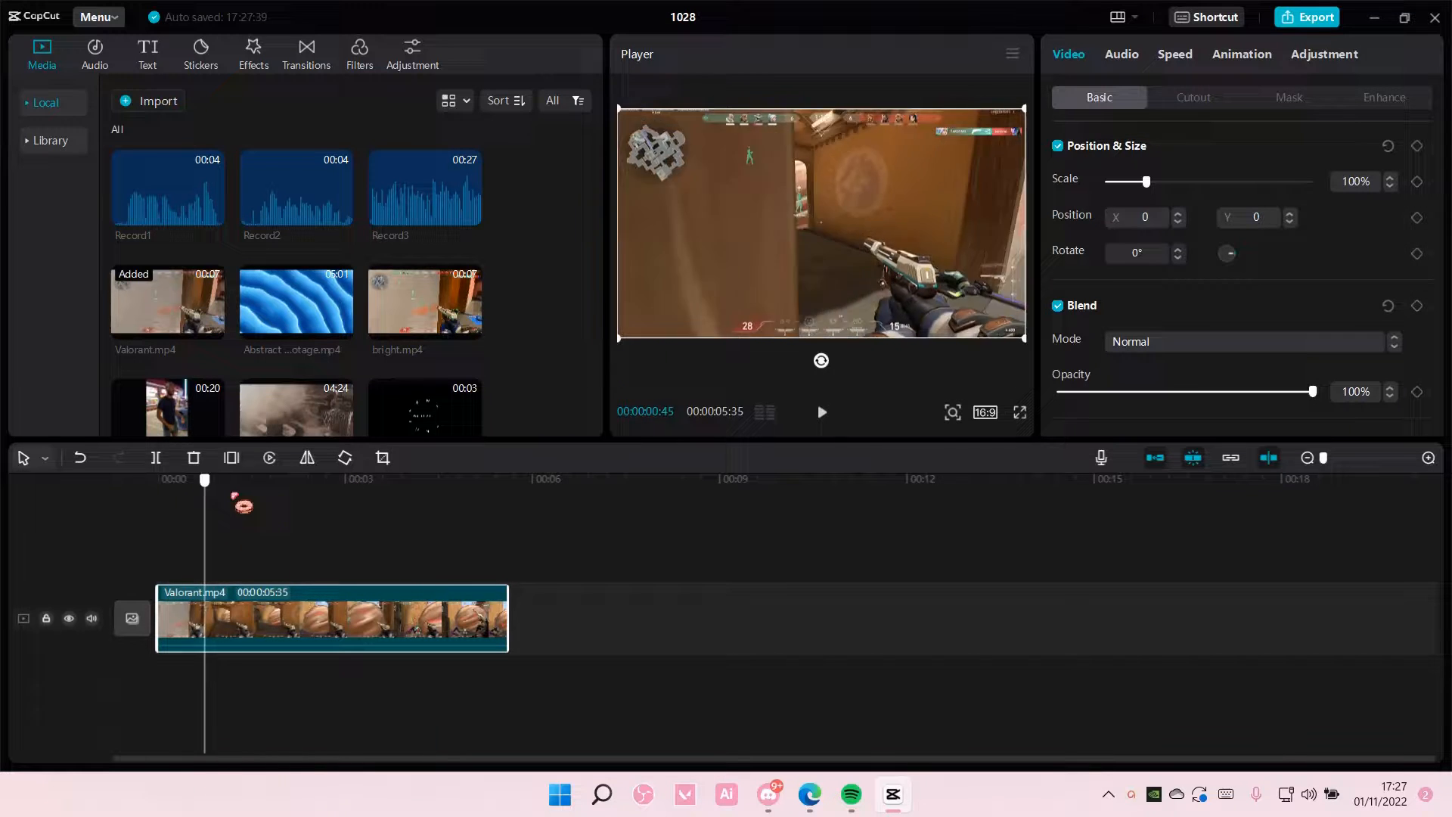
Step: Place the white B&W library clip on a track above the footage at about 3 s
left_click(332, 480)
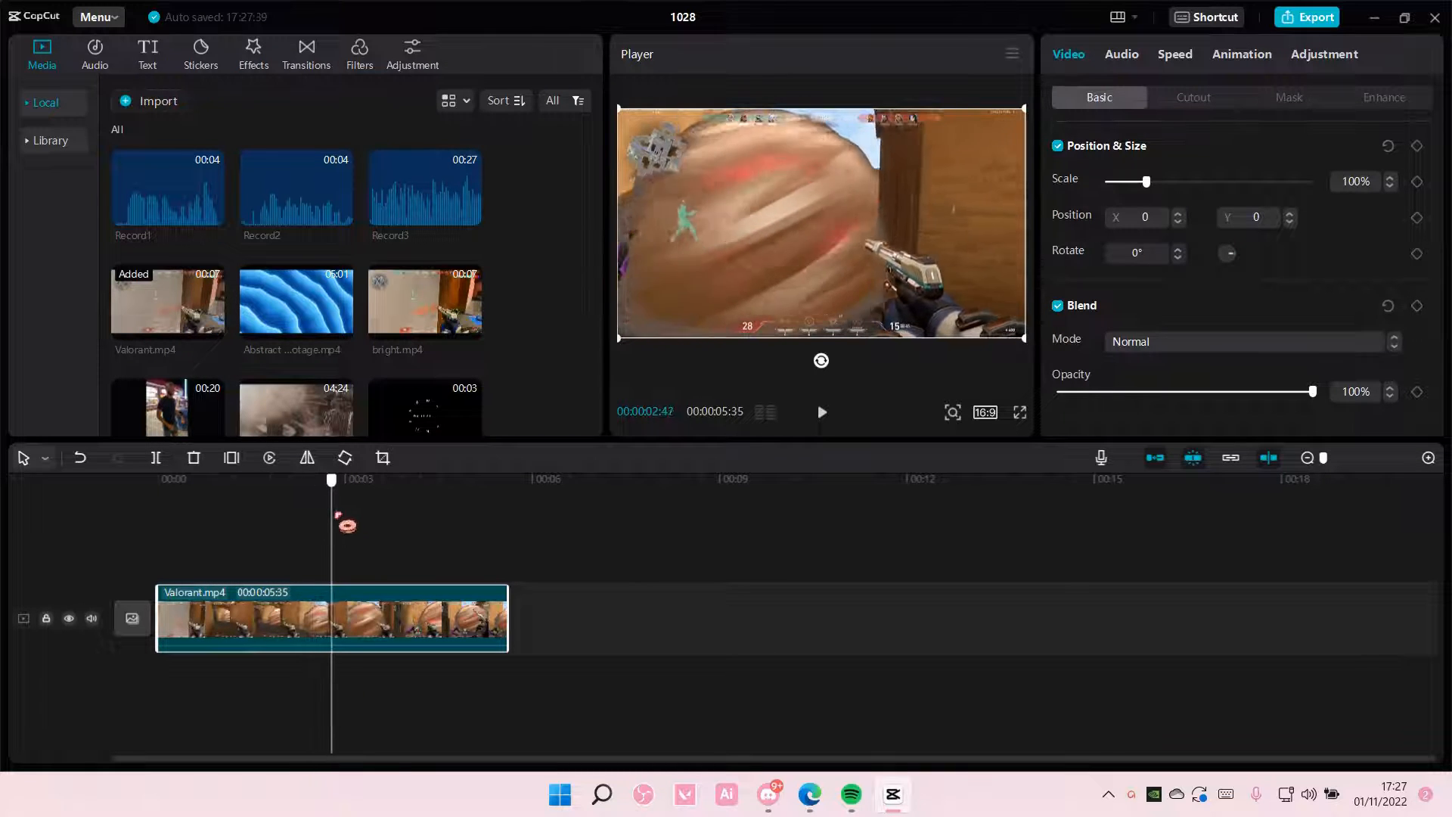
left_click_drag(331, 480, 309, 479)
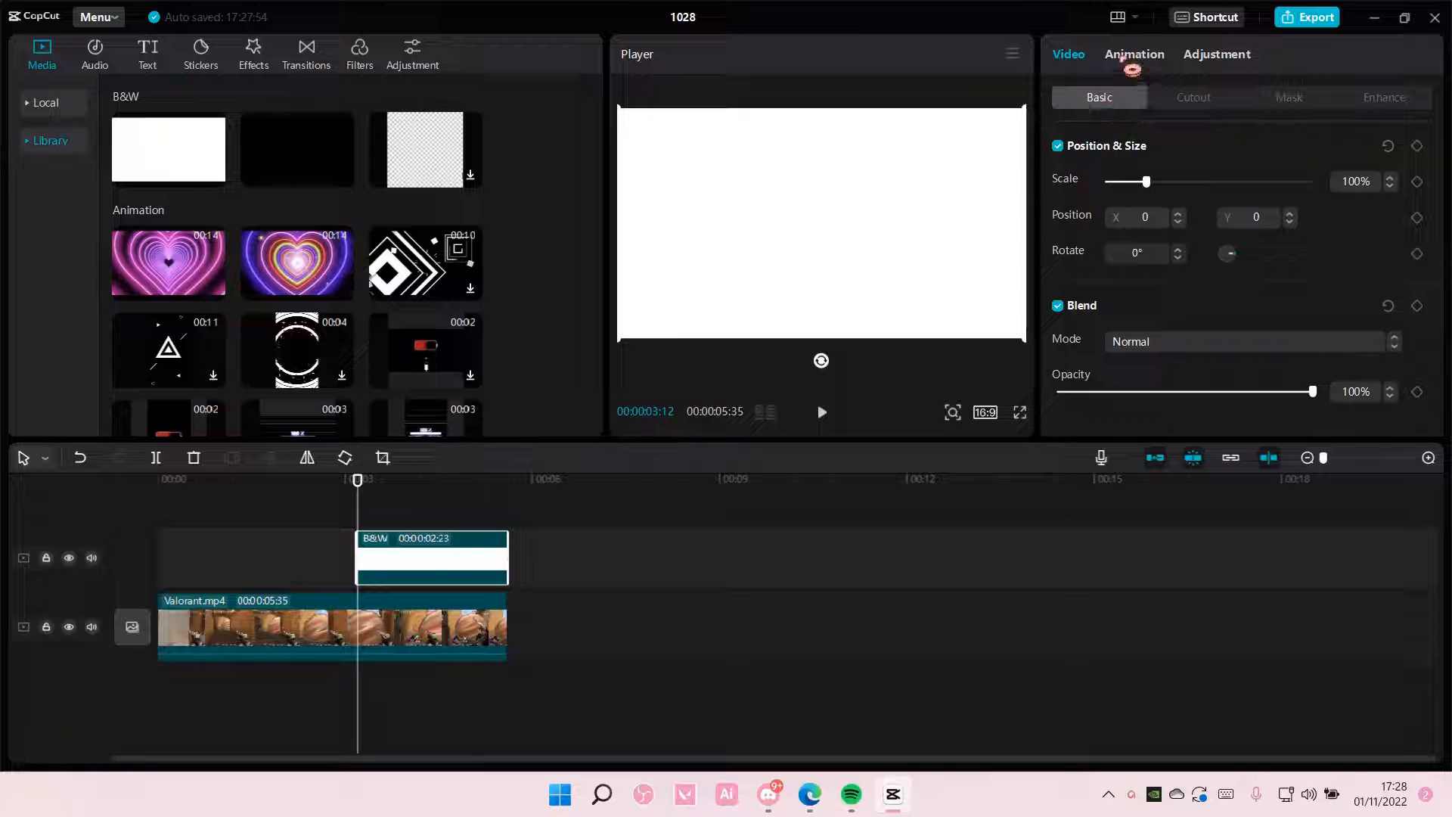
Step: Give the white clip a Fade Out exit animation
left_click(1133, 55)
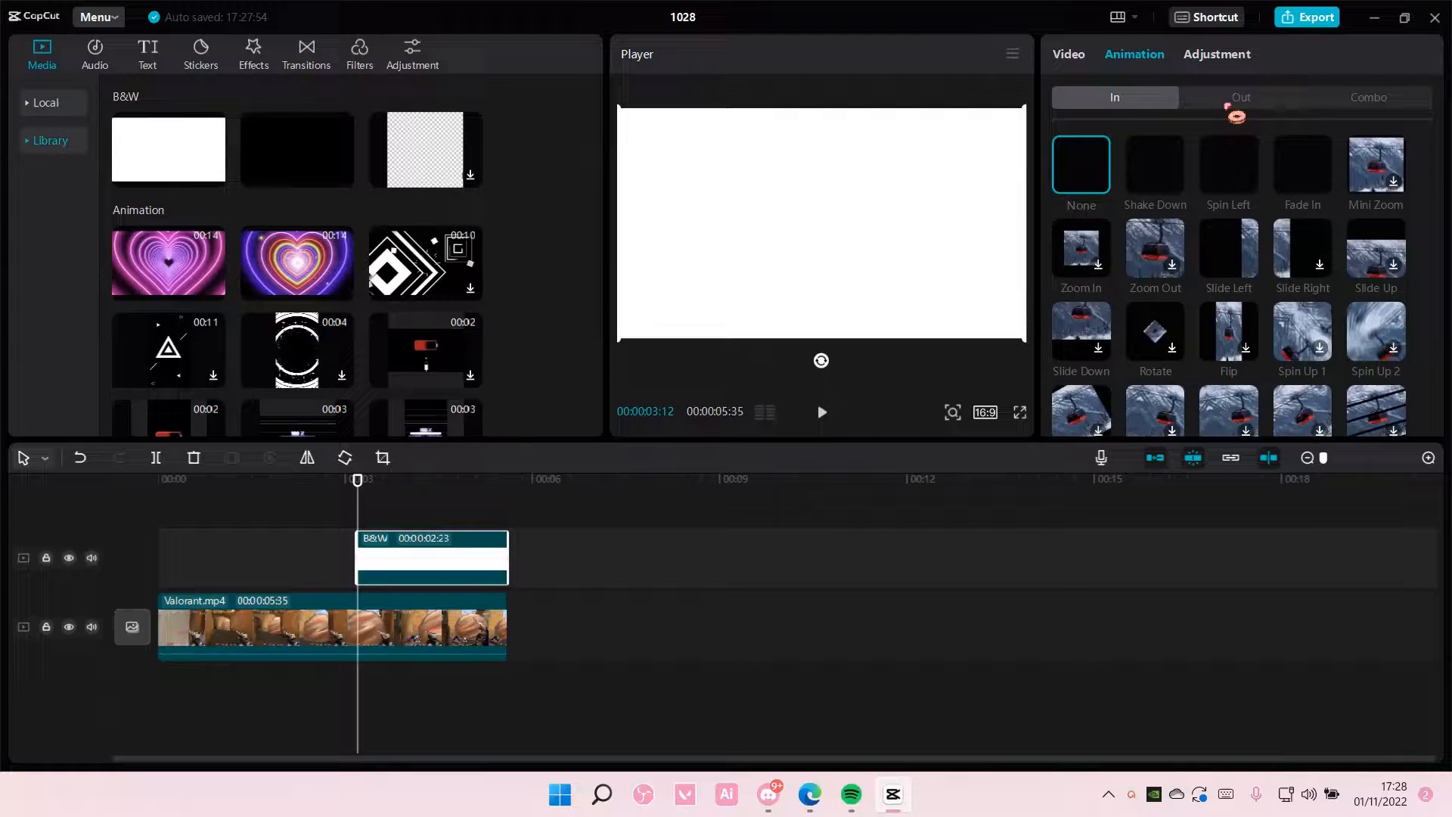
left_click(1241, 97)
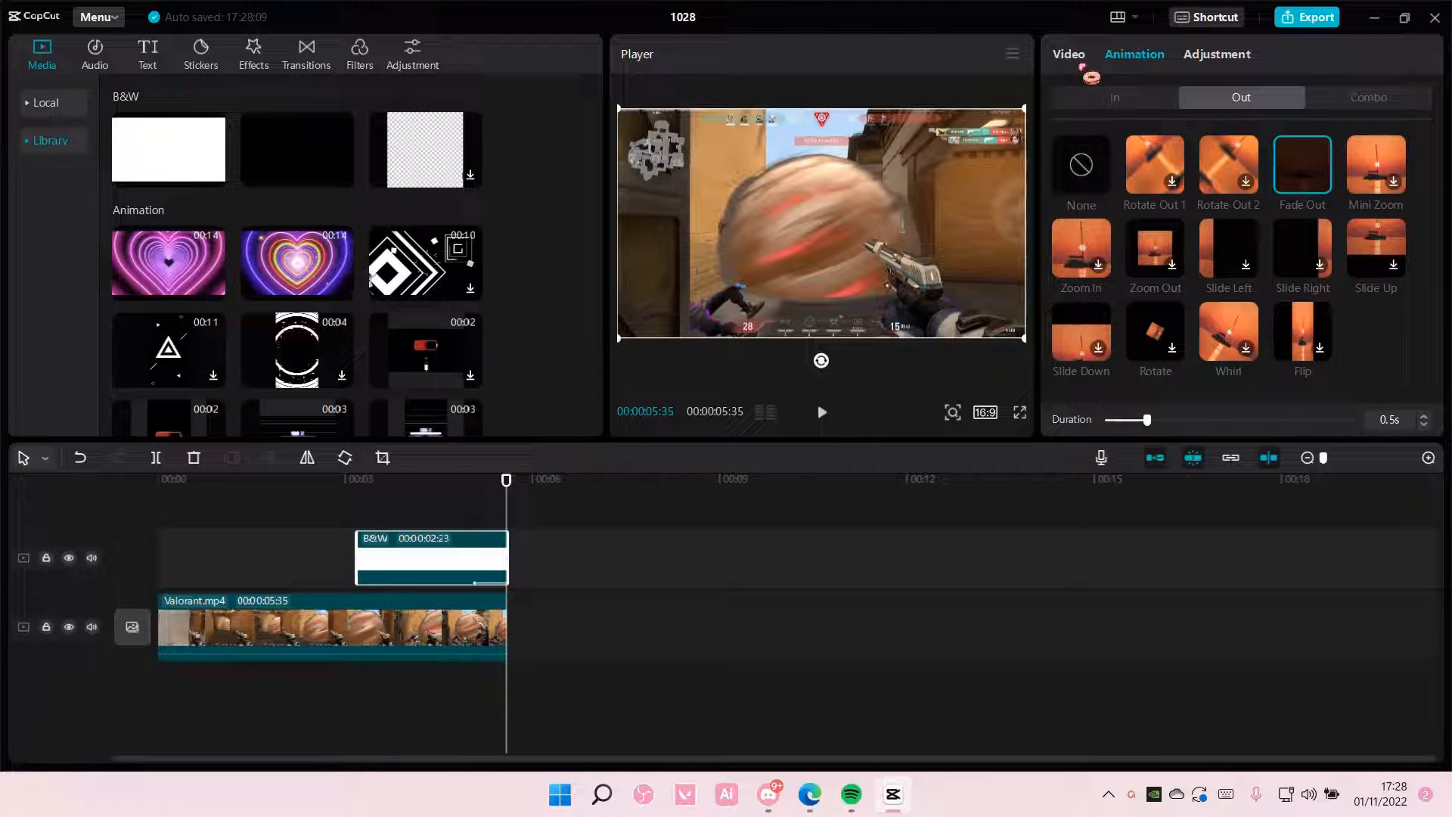
left_click(1245, 341)
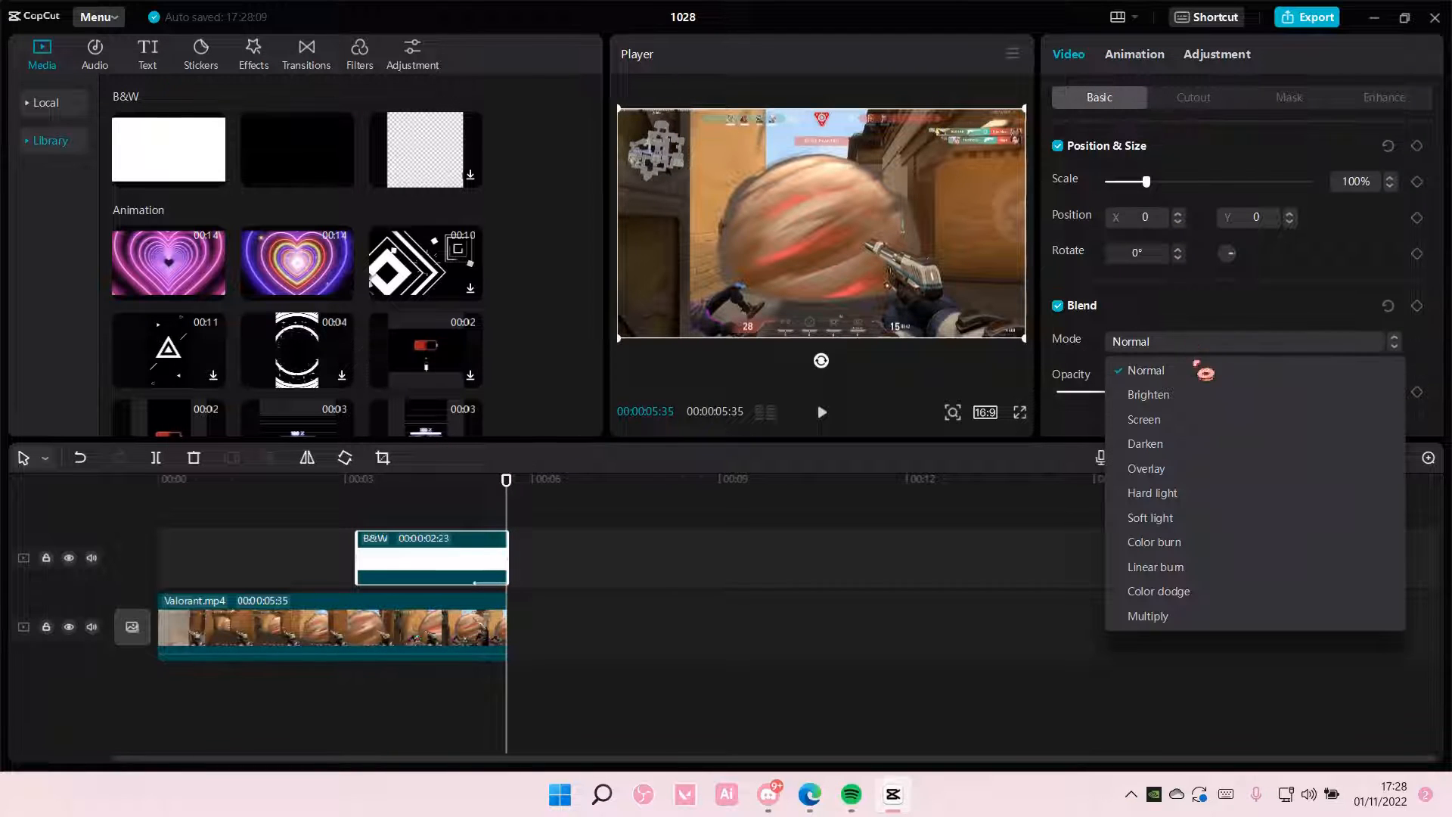
Step: Set the white clip's blend mode to Overlay and play back the result
left_click(1145, 467)
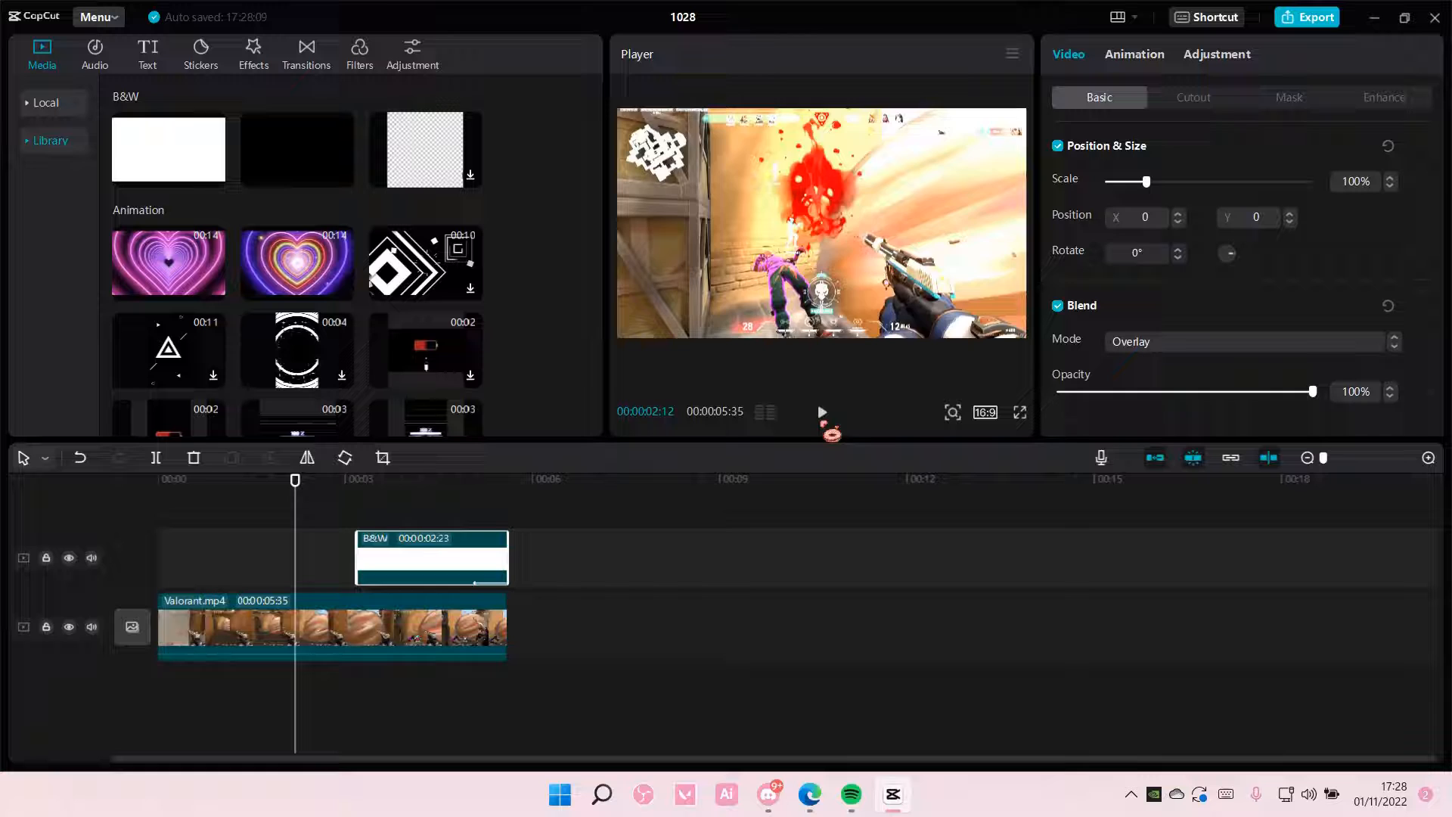
left_click(93, 627)
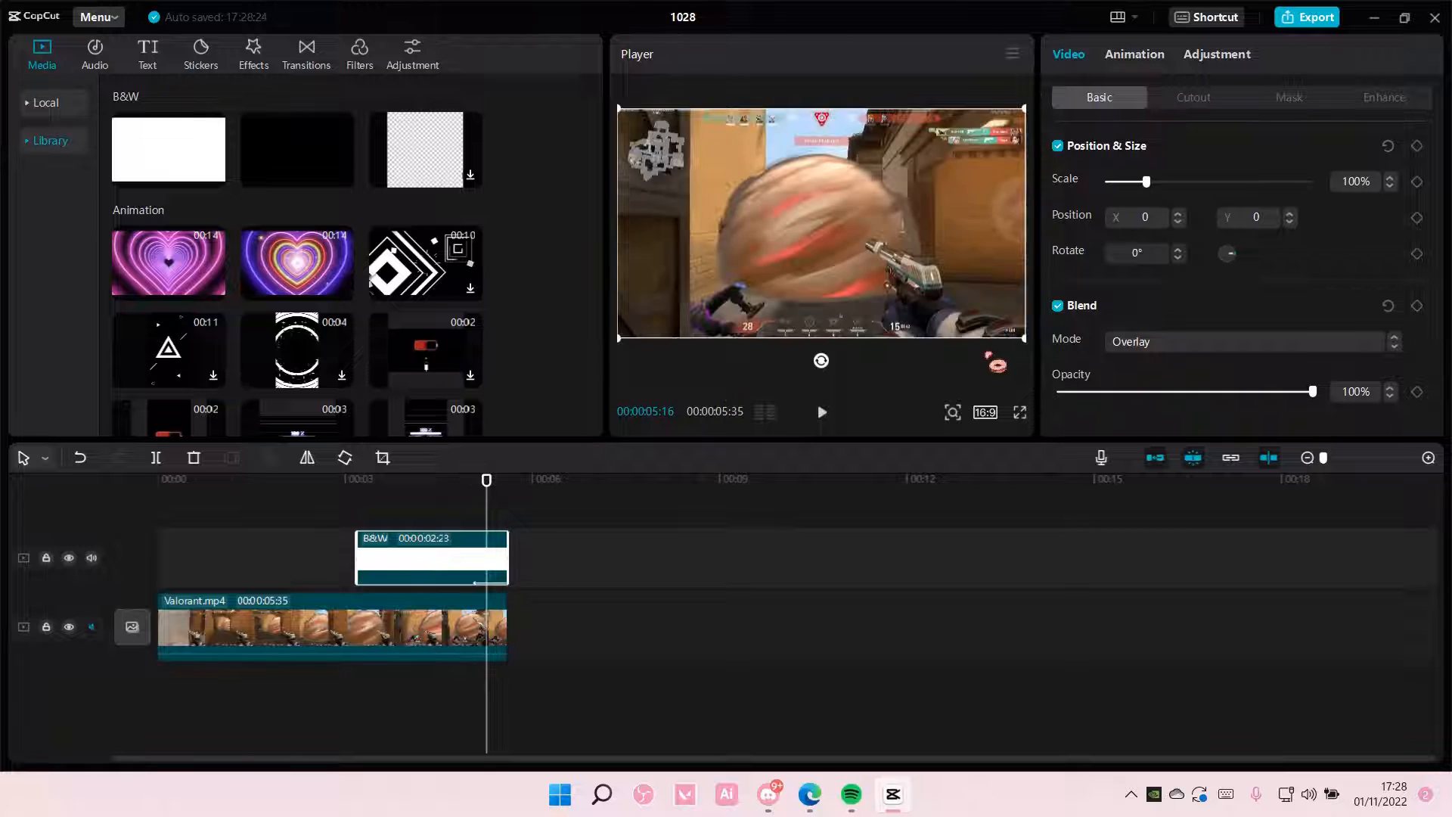
Step: Extend the Fade Out duration to 2.4 s and preview the ending
left_click(1133, 55)
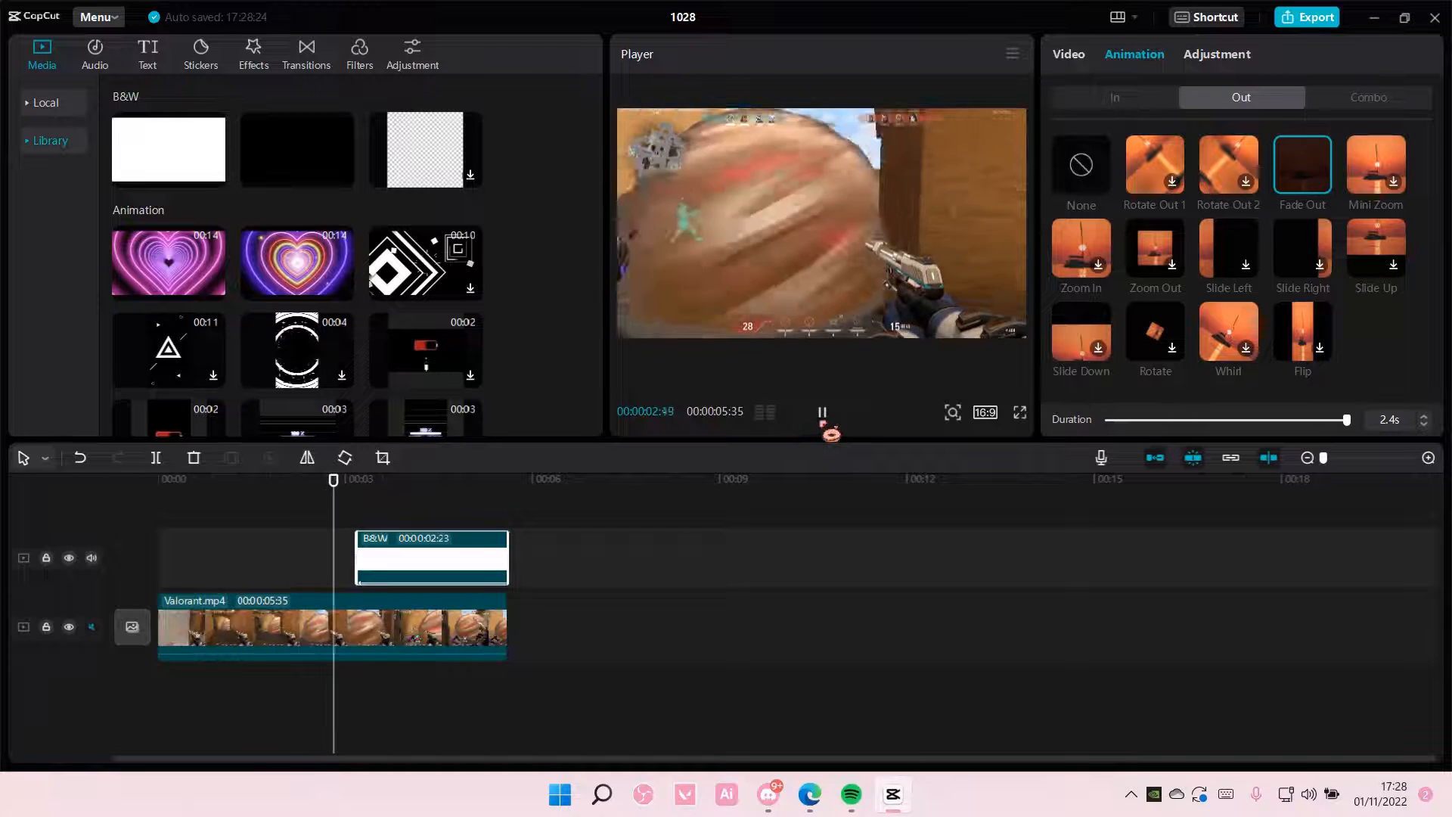
left_click(820, 411)
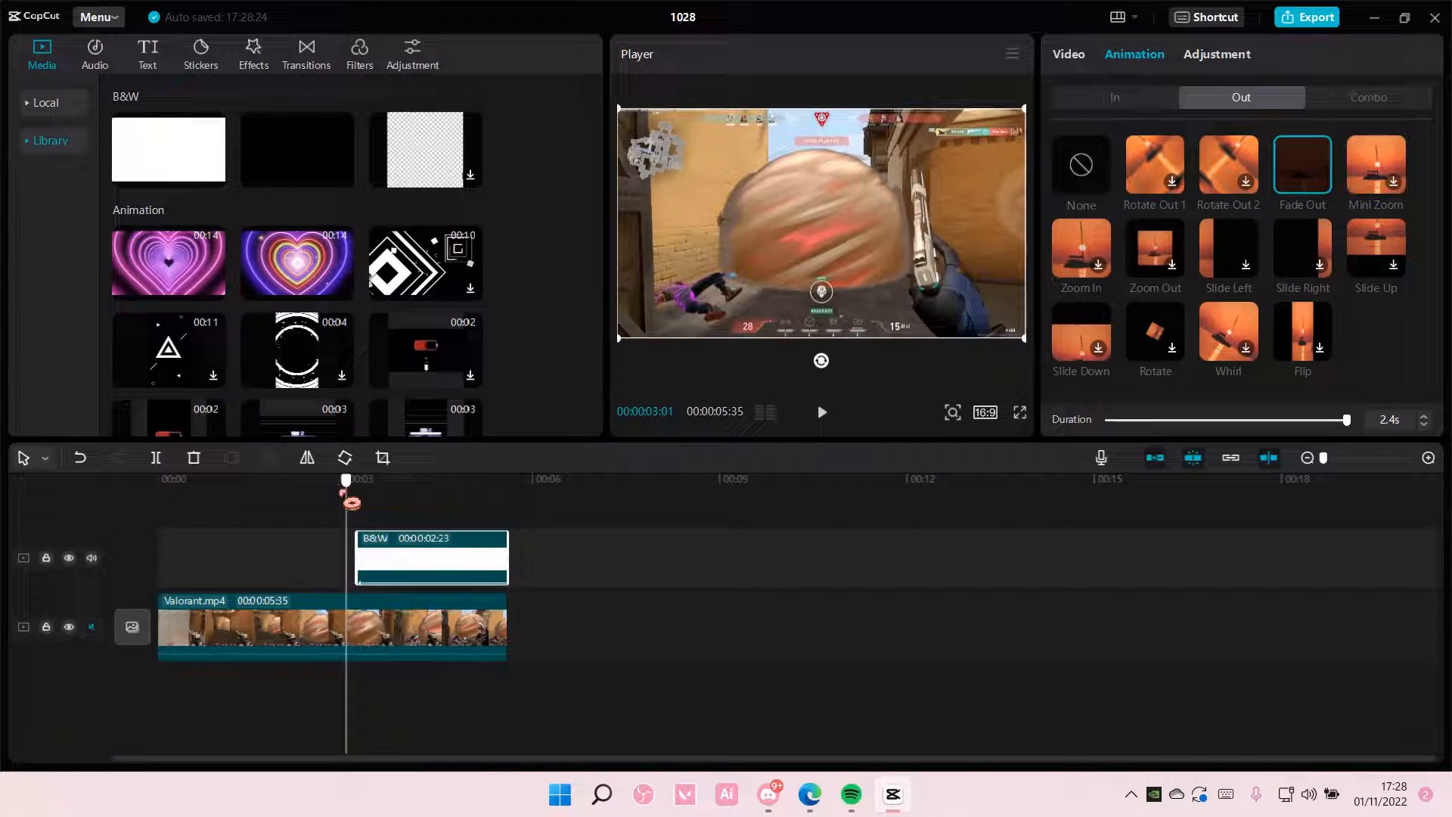